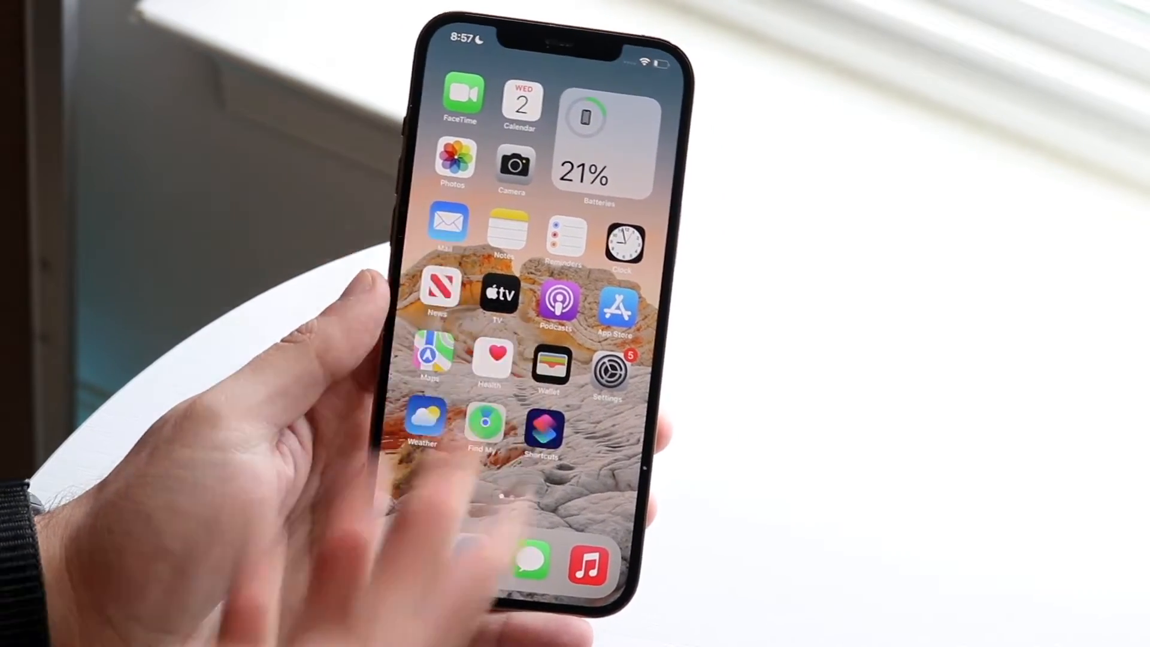
View the Apple ID account page in Settings, dismissing the options sheet without signing out
left_click(607, 370)
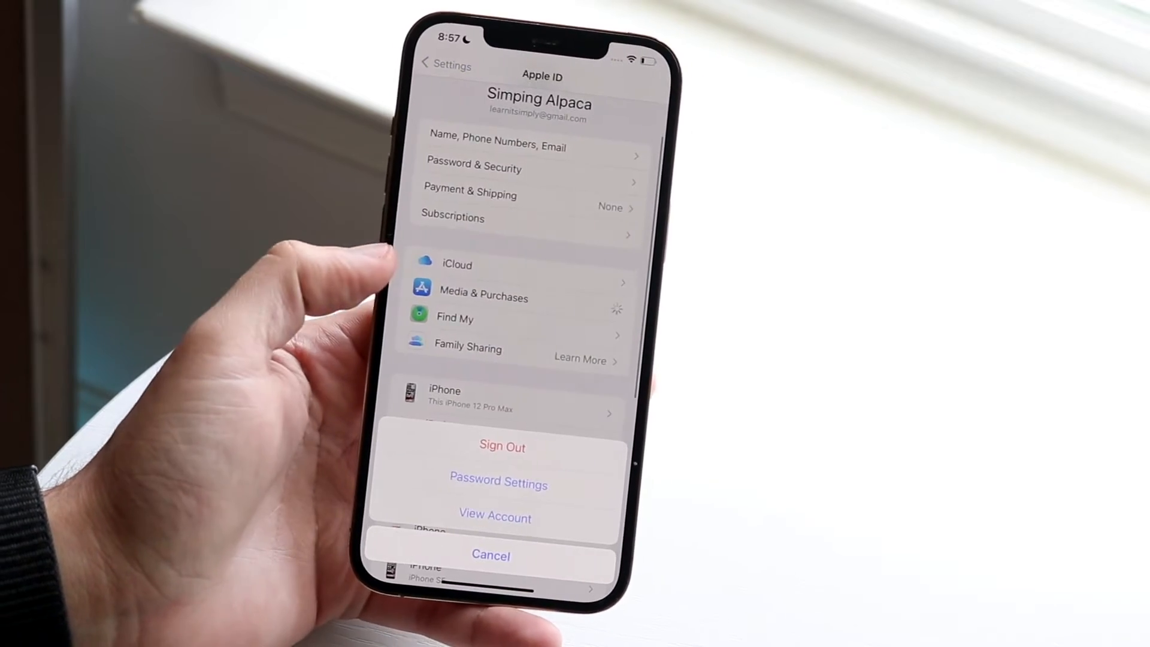
left_click(490, 554)
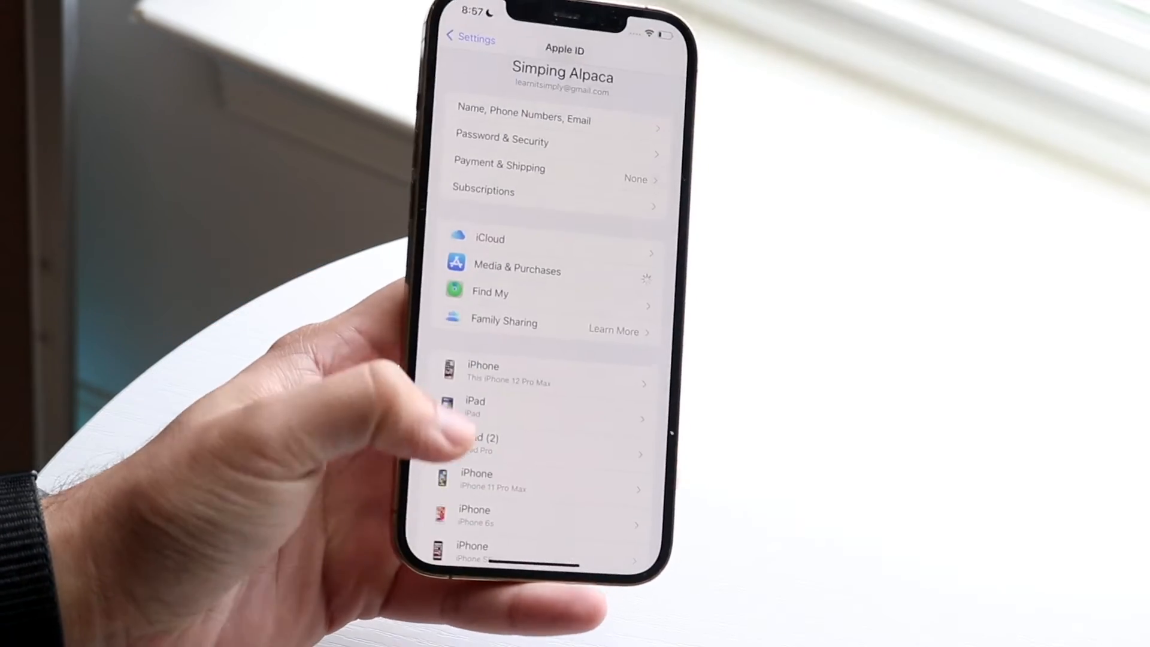
Return to the main Settings list and check Software Update under General
left_click(468, 38)
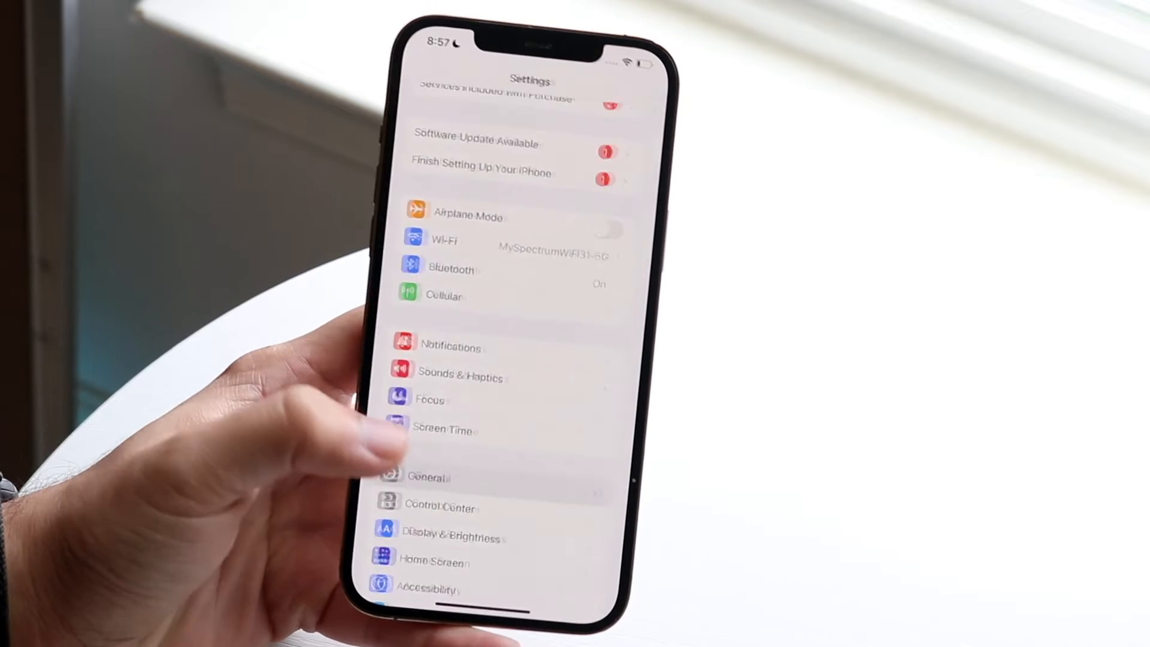
left_click(428, 478)
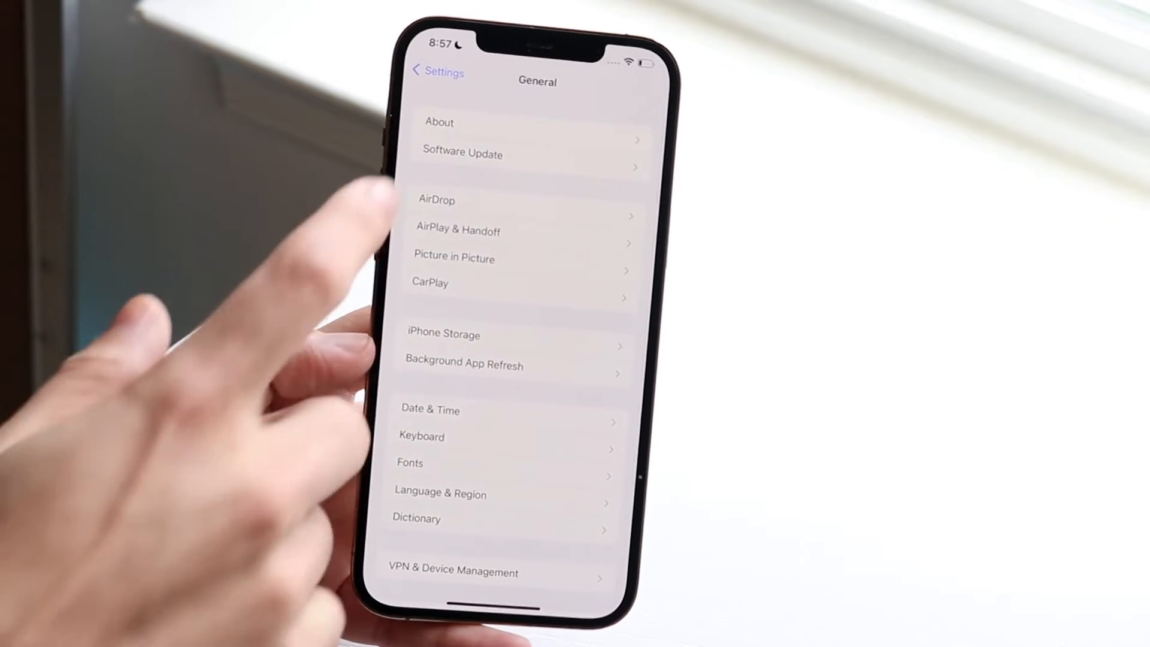
left_click(462, 152)
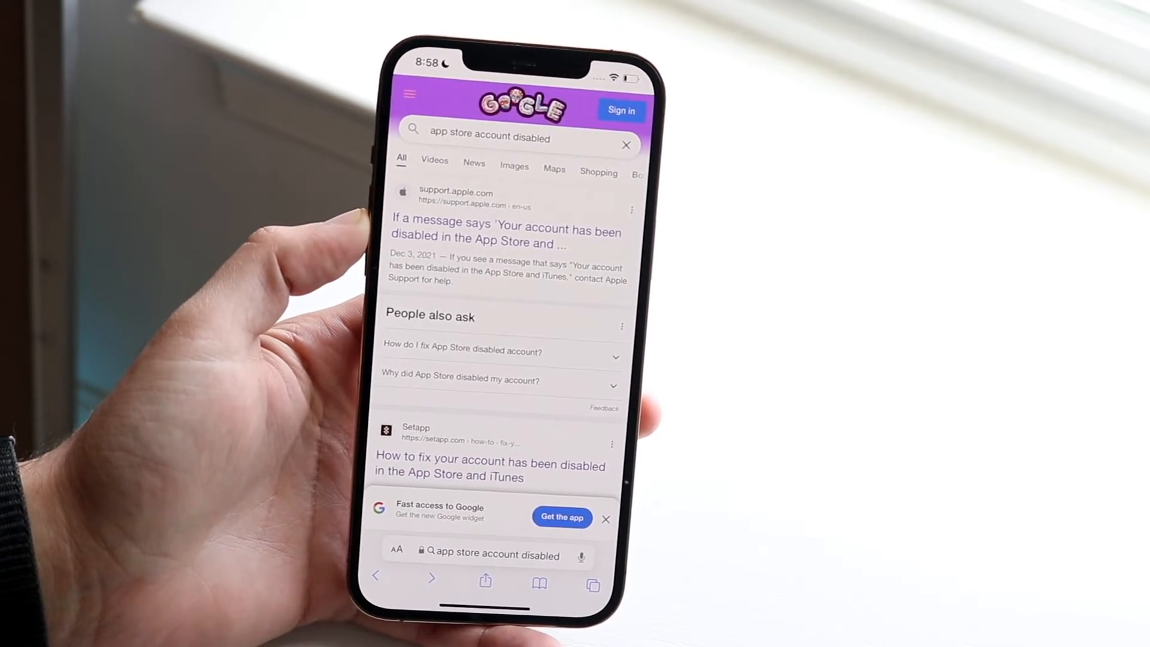
View Apple's support article for the disabled App Store account and reach its Chat in Messages option
left_click(504, 231)
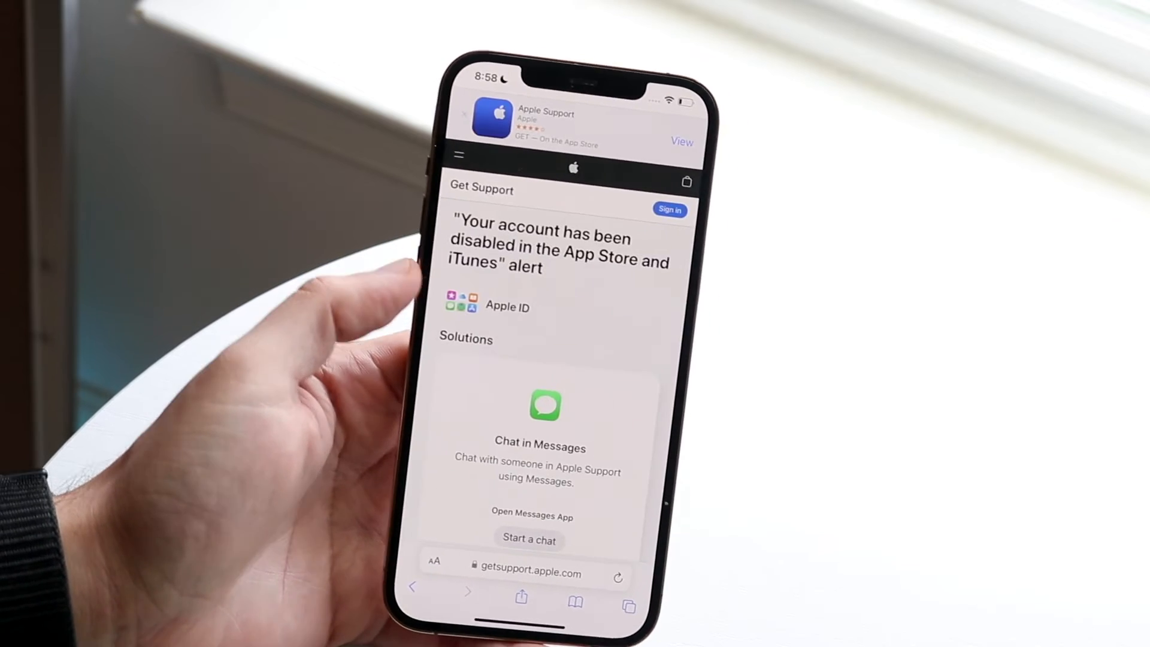
scroll("up", 3)
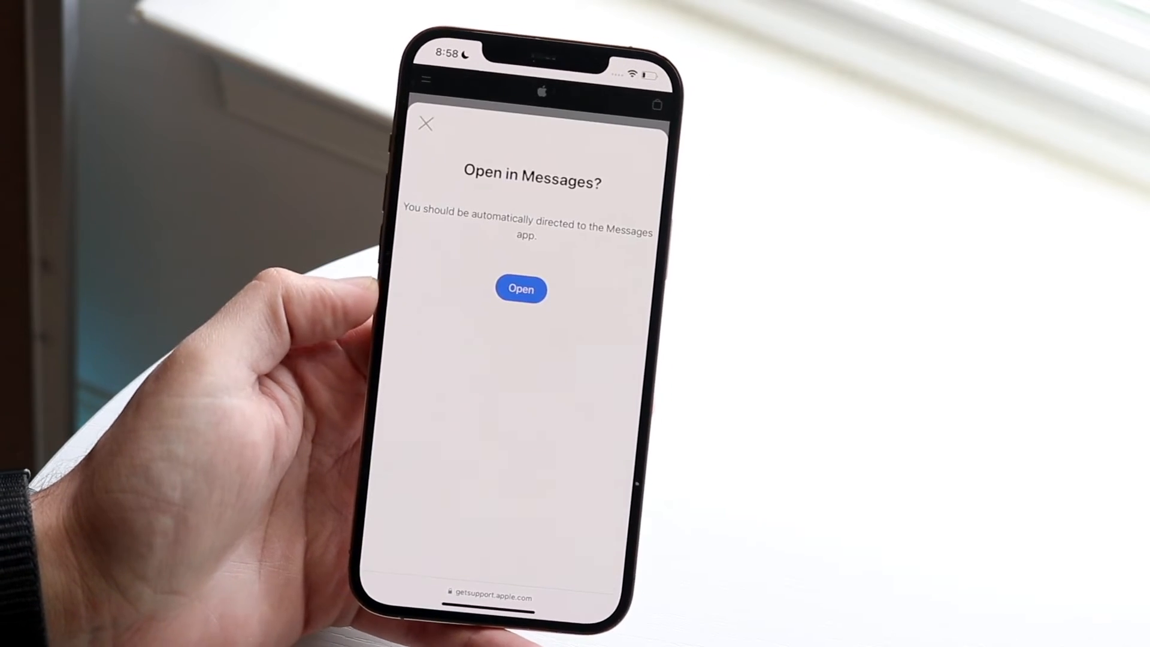
Start the Apple Support business chat in Messages, dismissing the Shared with You and business intro screens
left_click(521, 289)
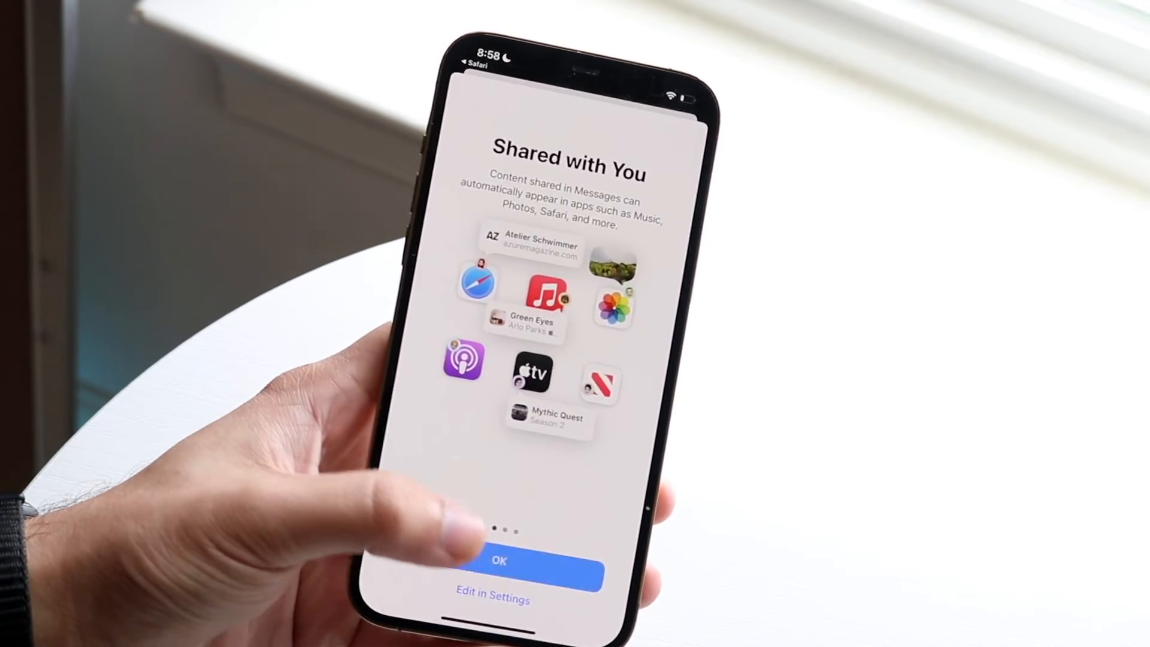
left_click(500, 560)
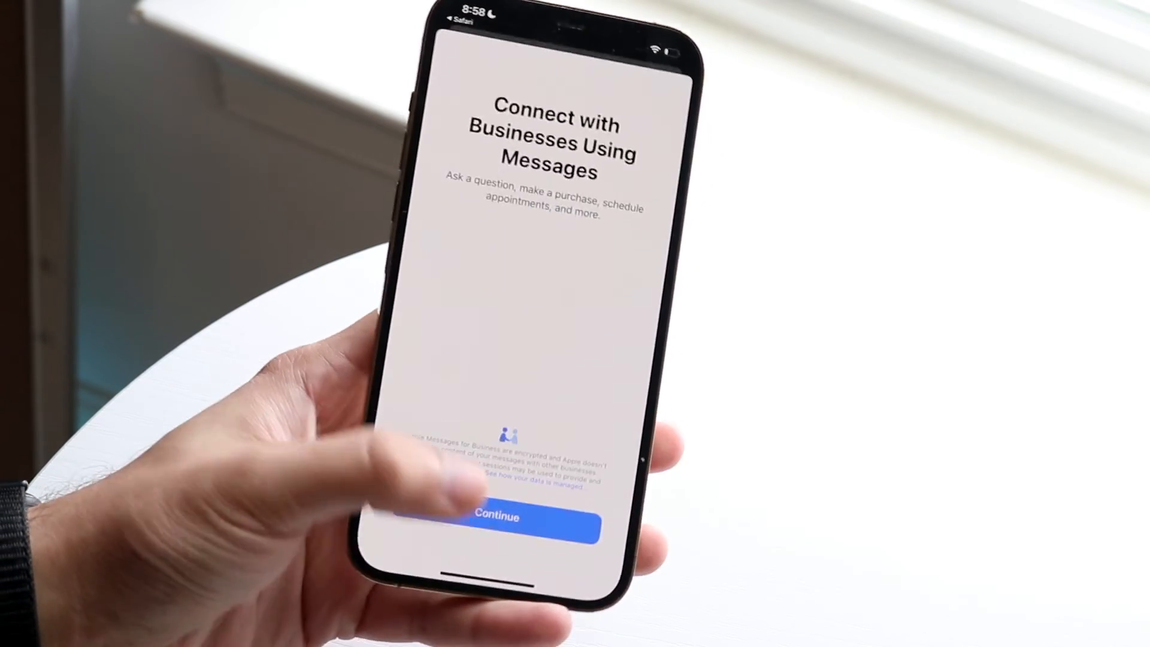
left_click(501, 517)
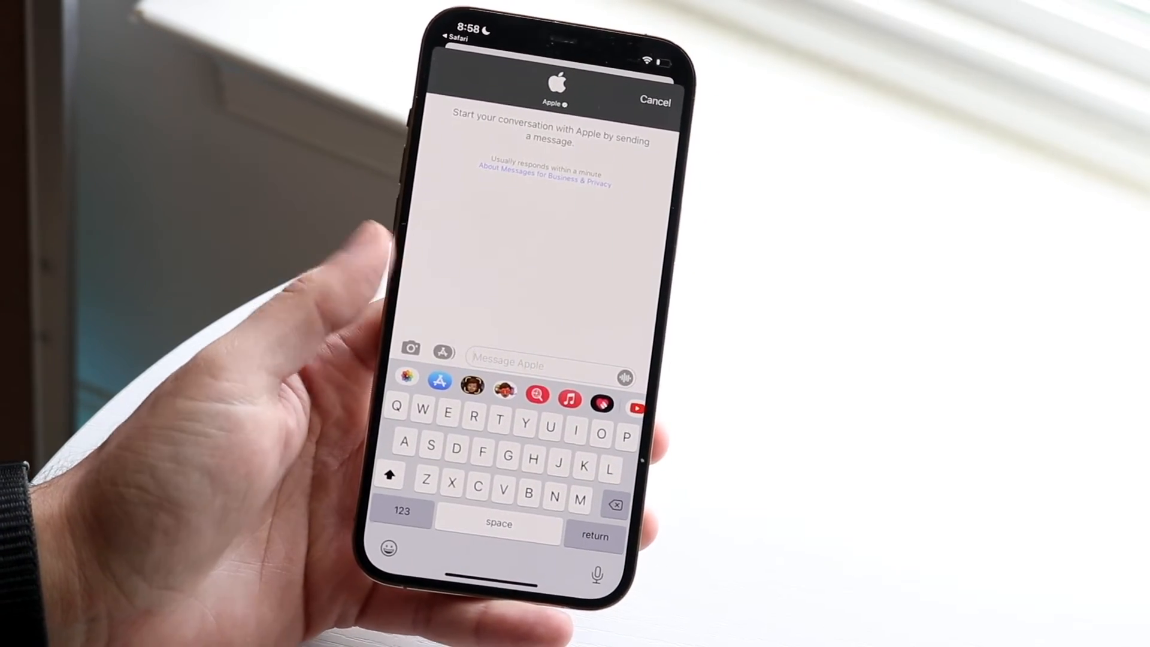